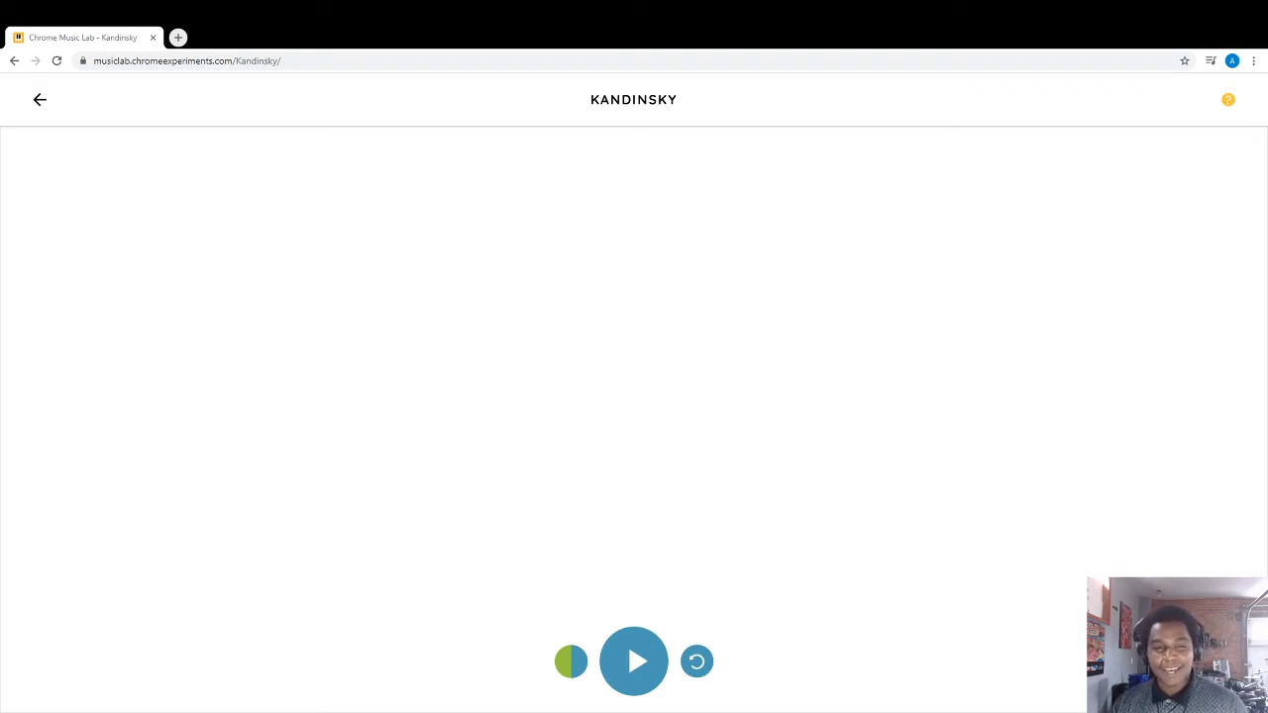
- Return to the experiments gallery and reopen the Kandinsky experiment from its tile
{"action": "left_click", "coordinate": [39, 99]}
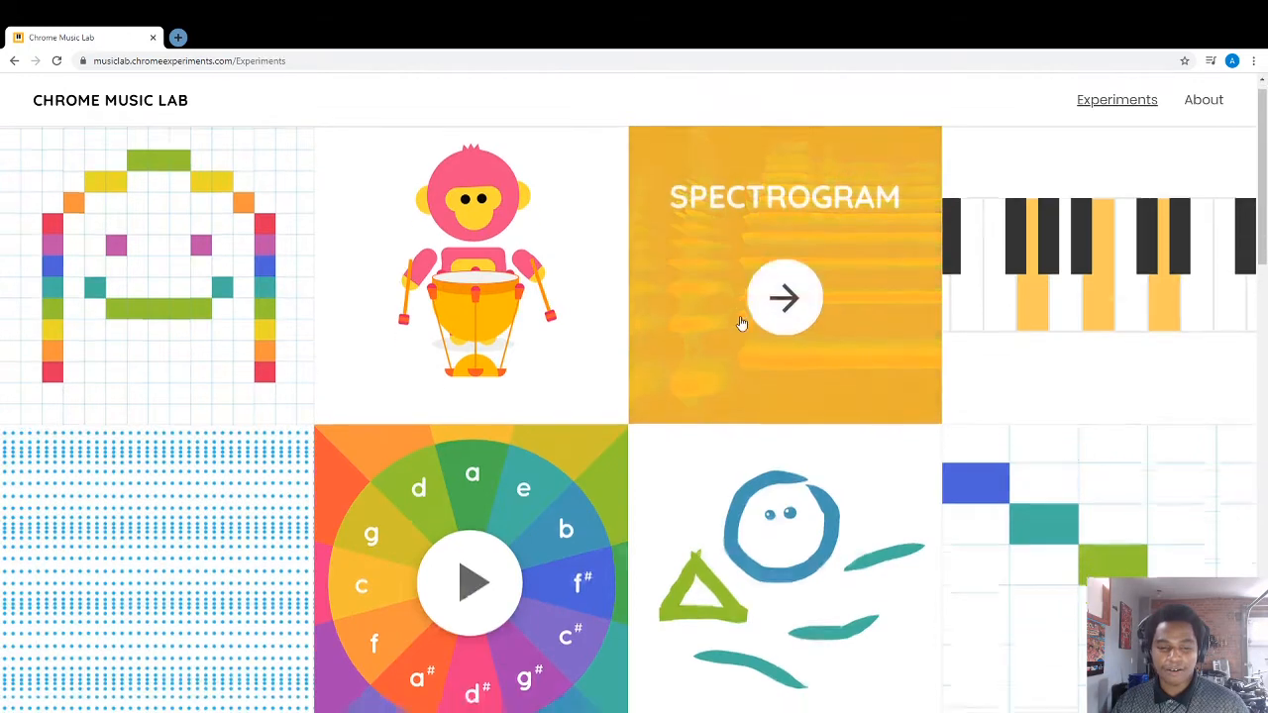
{"action": "scroll", "scroll_direction": "down", "scroll_amount": 3}
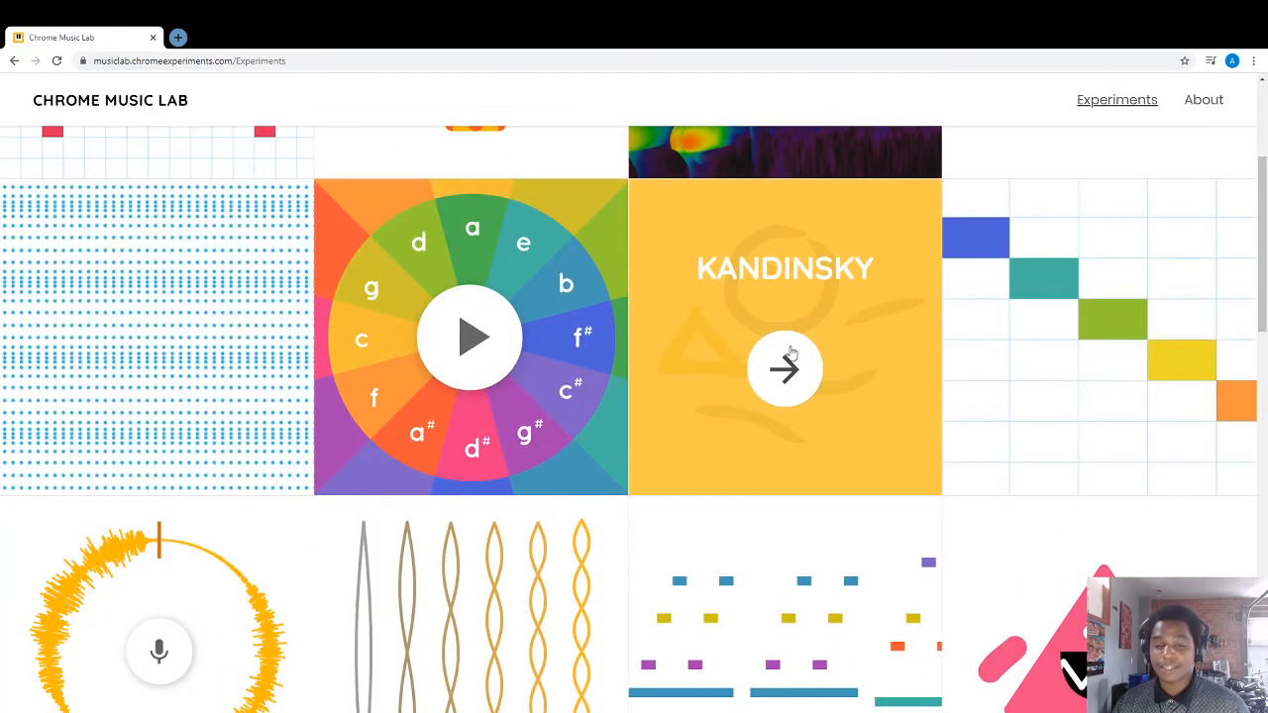
{"action": "left_click", "coordinate": [784, 369]}
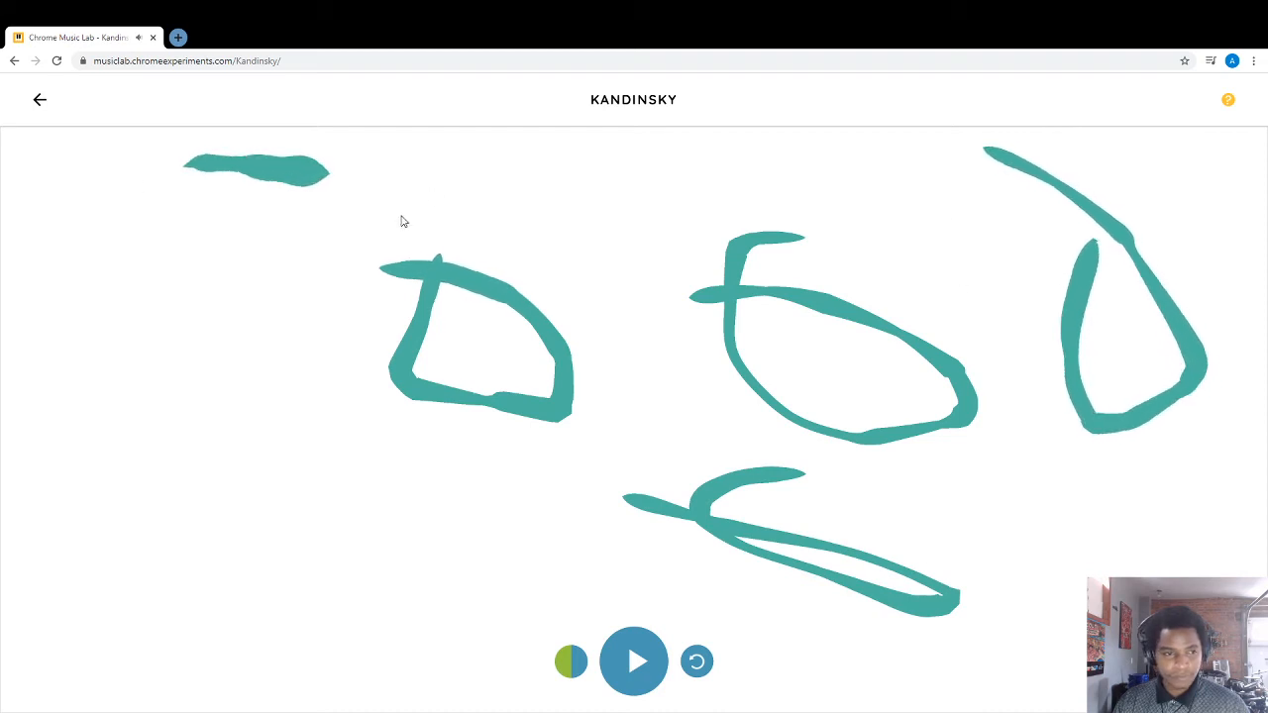
{"action": "mouse_move", "coordinate": [527, 150]}
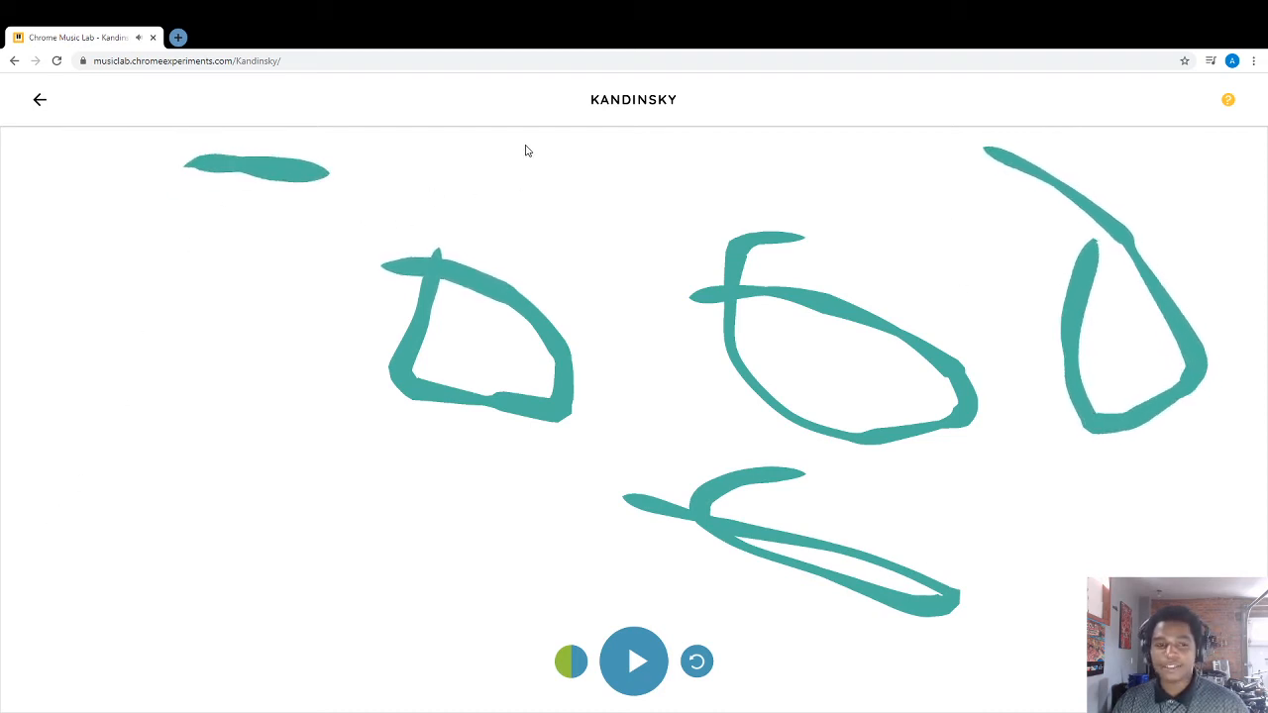
{"action": "left_click_drag", "start_coordinate": [551, 151], "coordinate": [789, 148]}
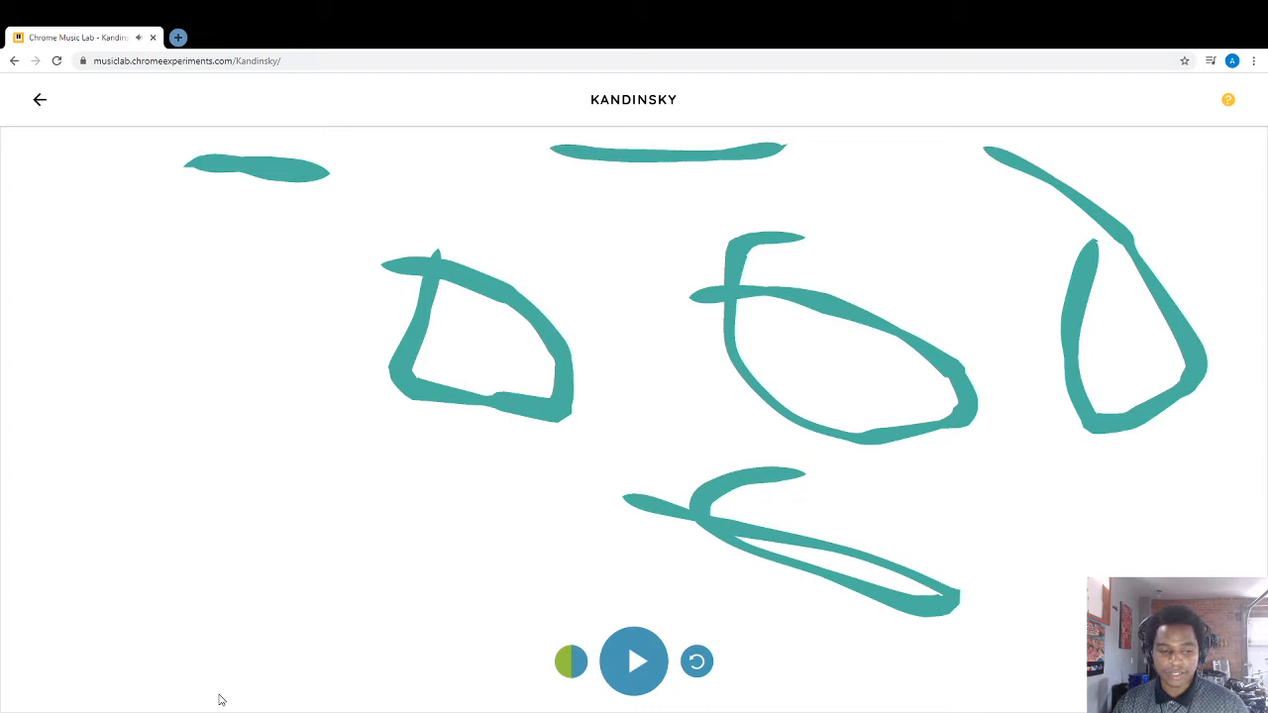
{"action": "left_click_drag", "start_coordinate": [179, 677], "coordinate": [416, 689]}
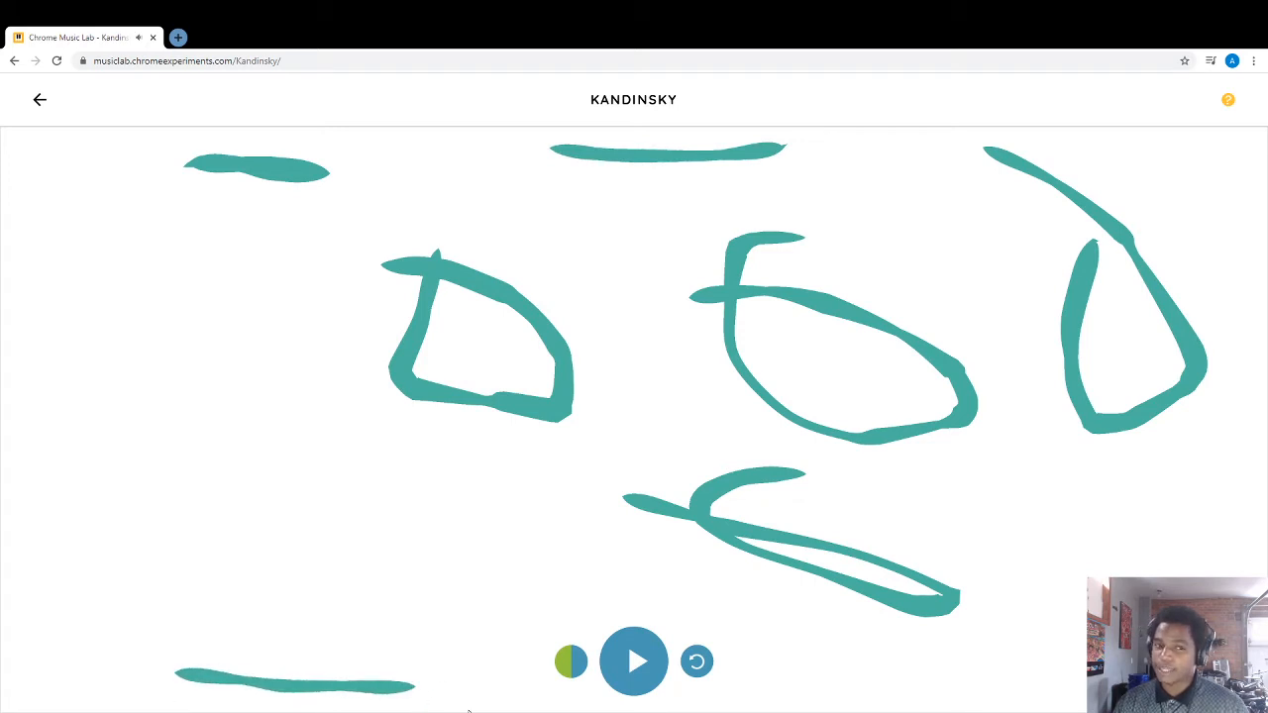
{"action": "mouse_move", "coordinate": [178, 337]}
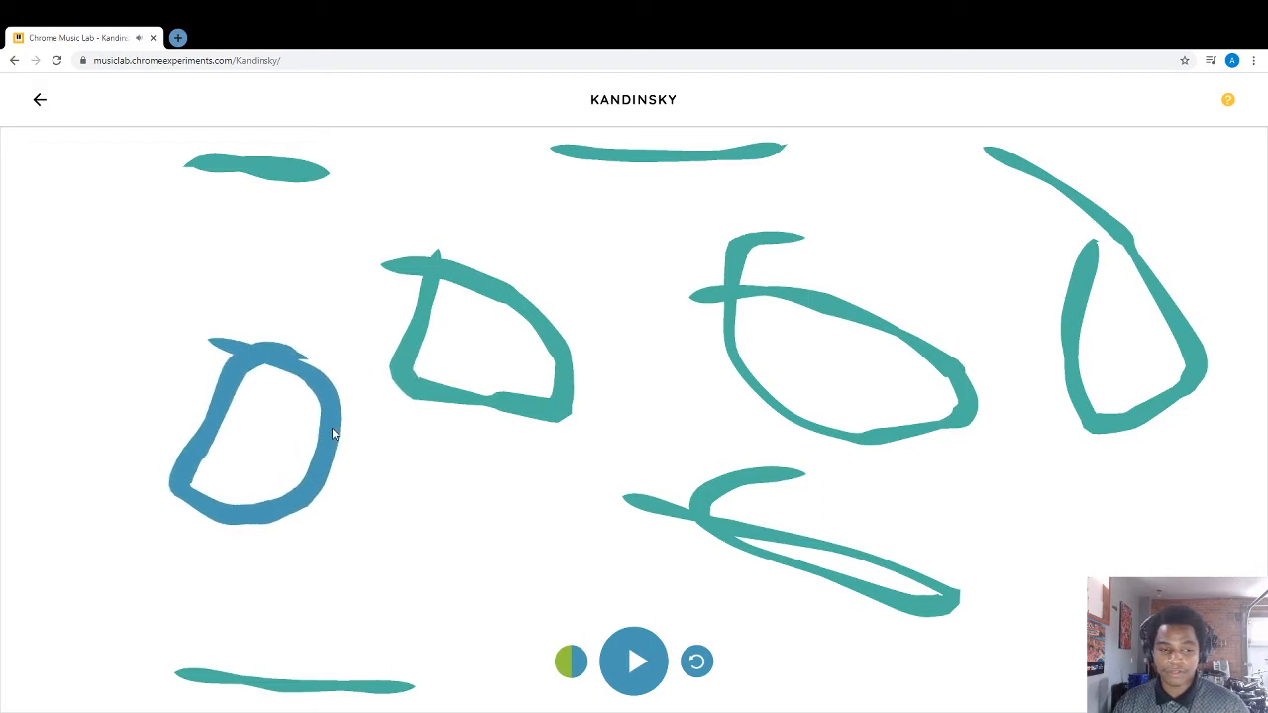
{"action": "mouse_move", "coordinate": [848, 428]}
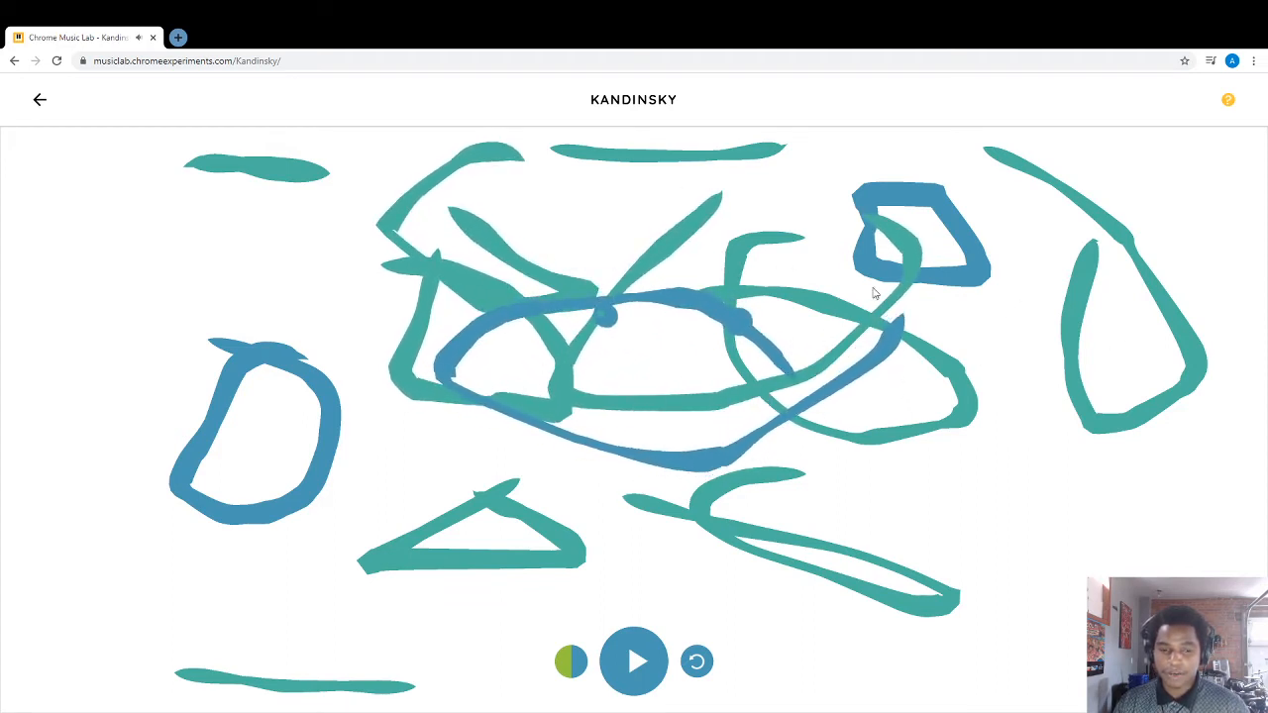
{"action": "left_click", "coordinate": [697, 661]}
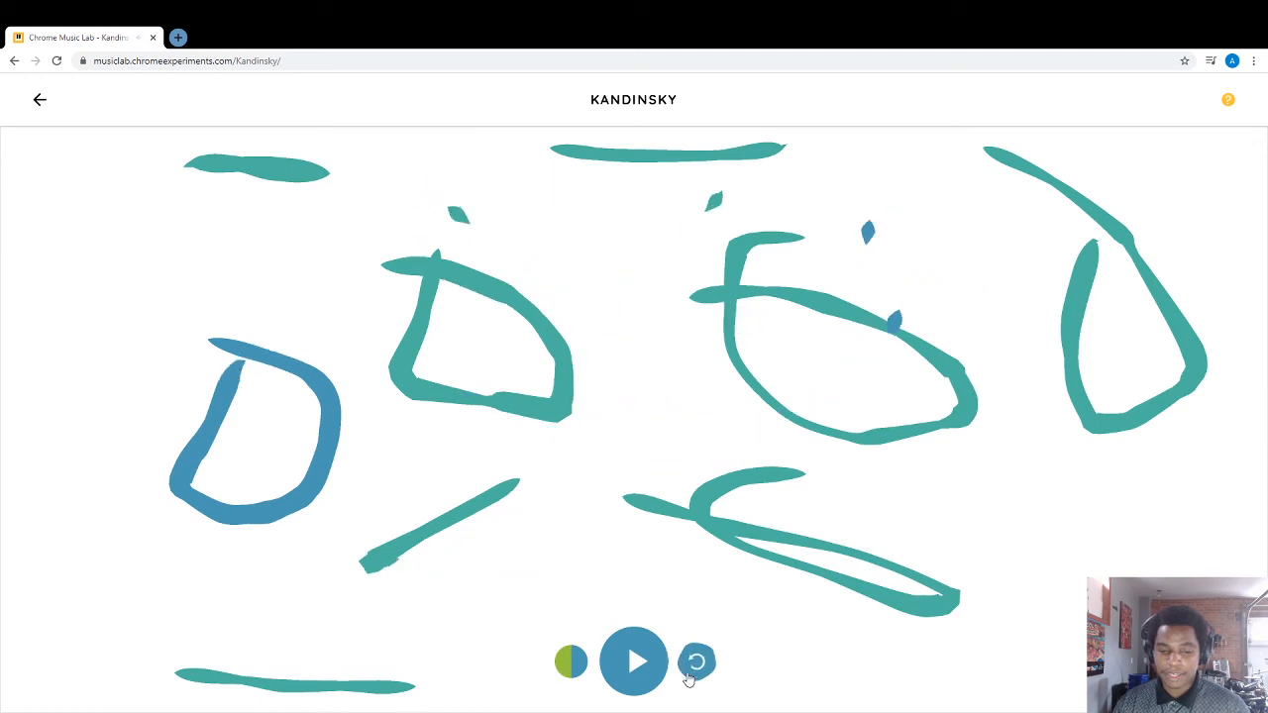
{"action": "left_click", "coordinate": [698, 662]}
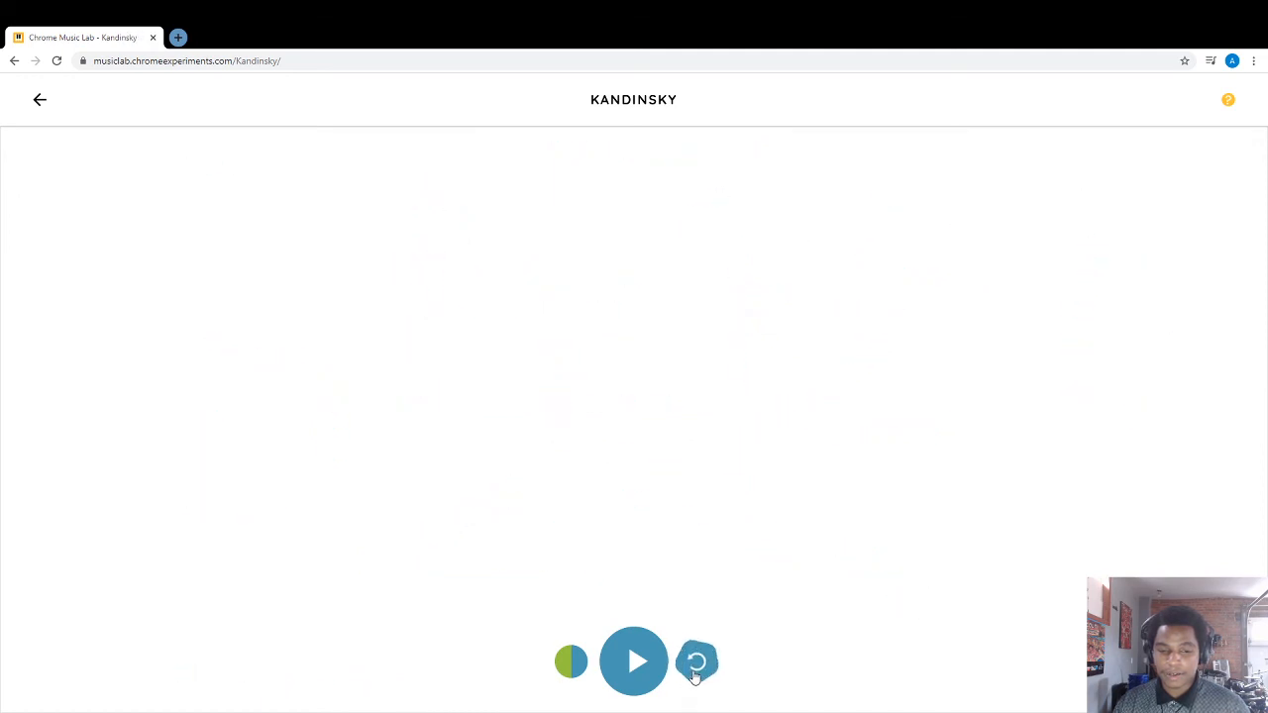
- Draw a triangle on the empty canvas and bring up the experiment's about page
{"action": "left_click_drag", "start_coordinate": [428, 188], "coordinate": [559, 360]}
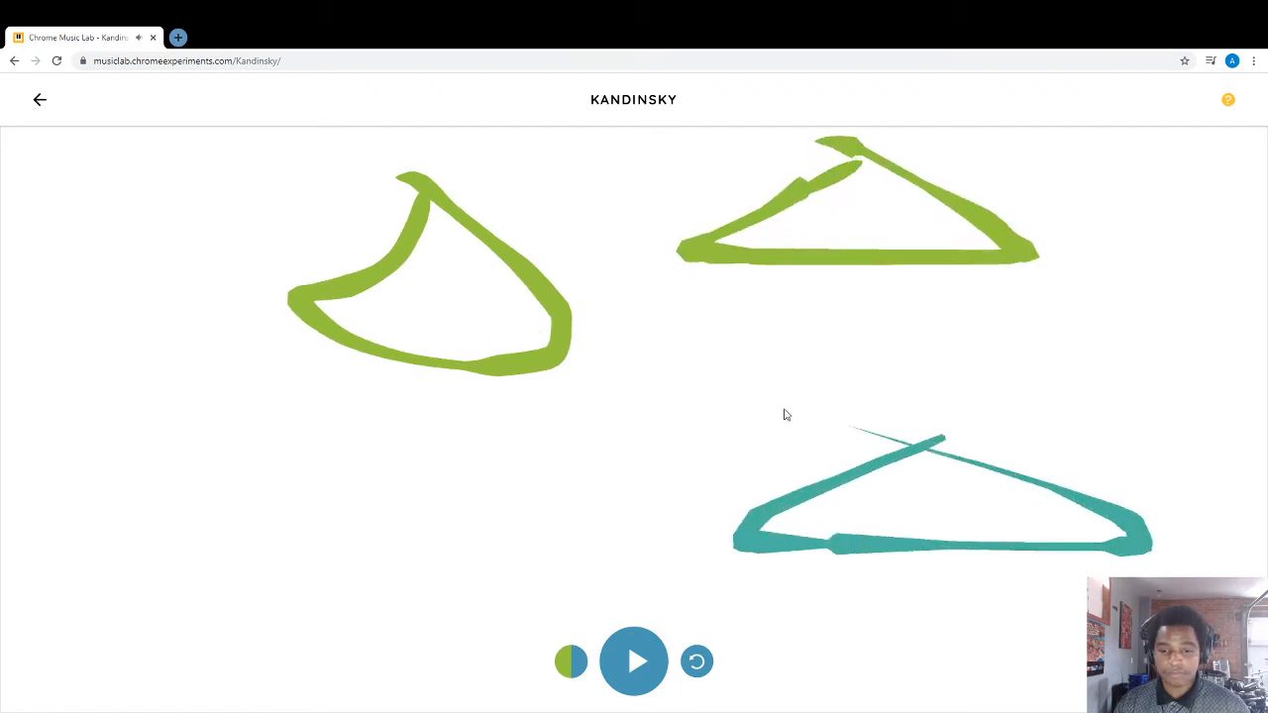
{"action": "left_click", "coordinate": [1228, 99]}
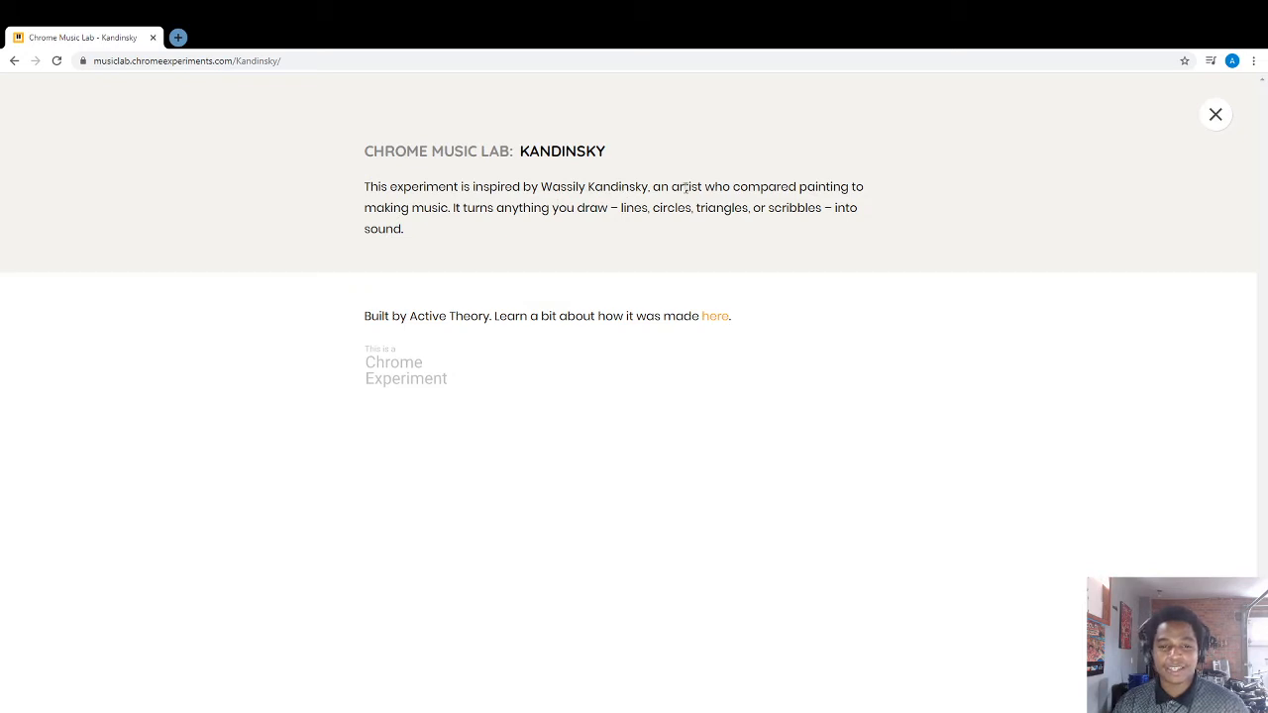
{"action": "mouse_move", "coordinate": [277, 224]}
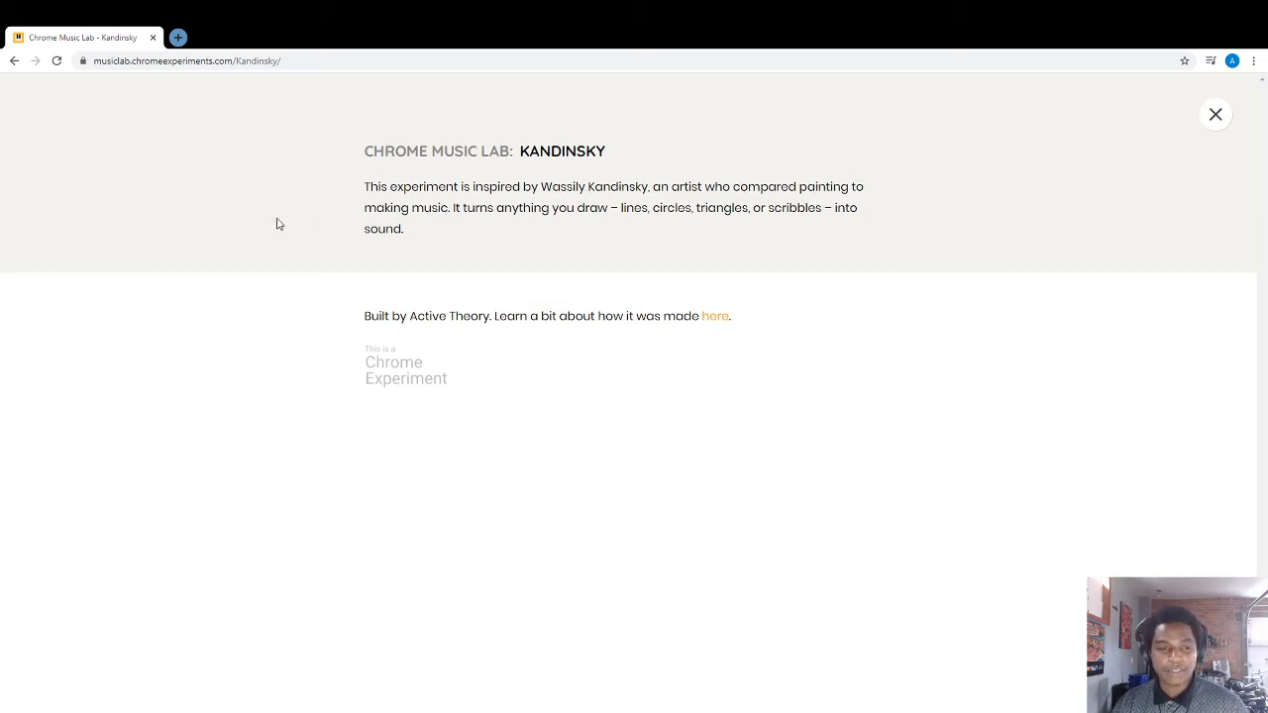
{"action": "mouse_move", "coordinate": [608, 204]}
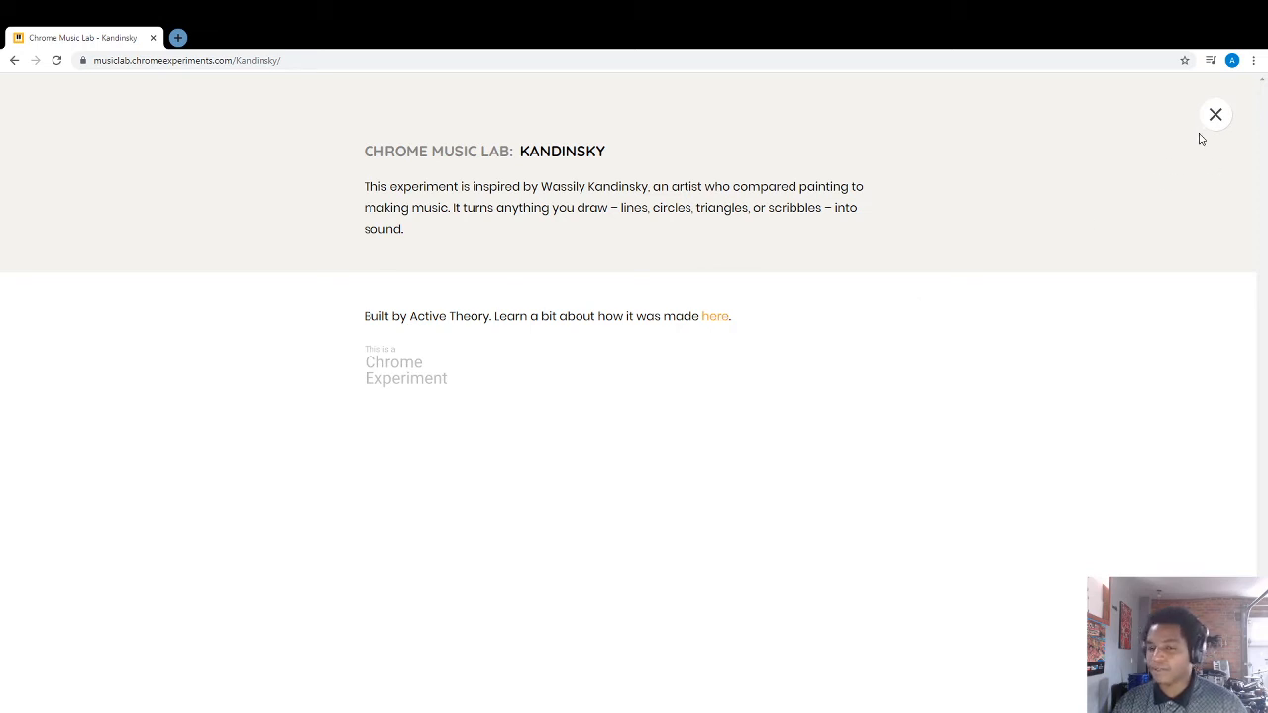
{"action": "left_click", "coordinate": [1216, 113]}
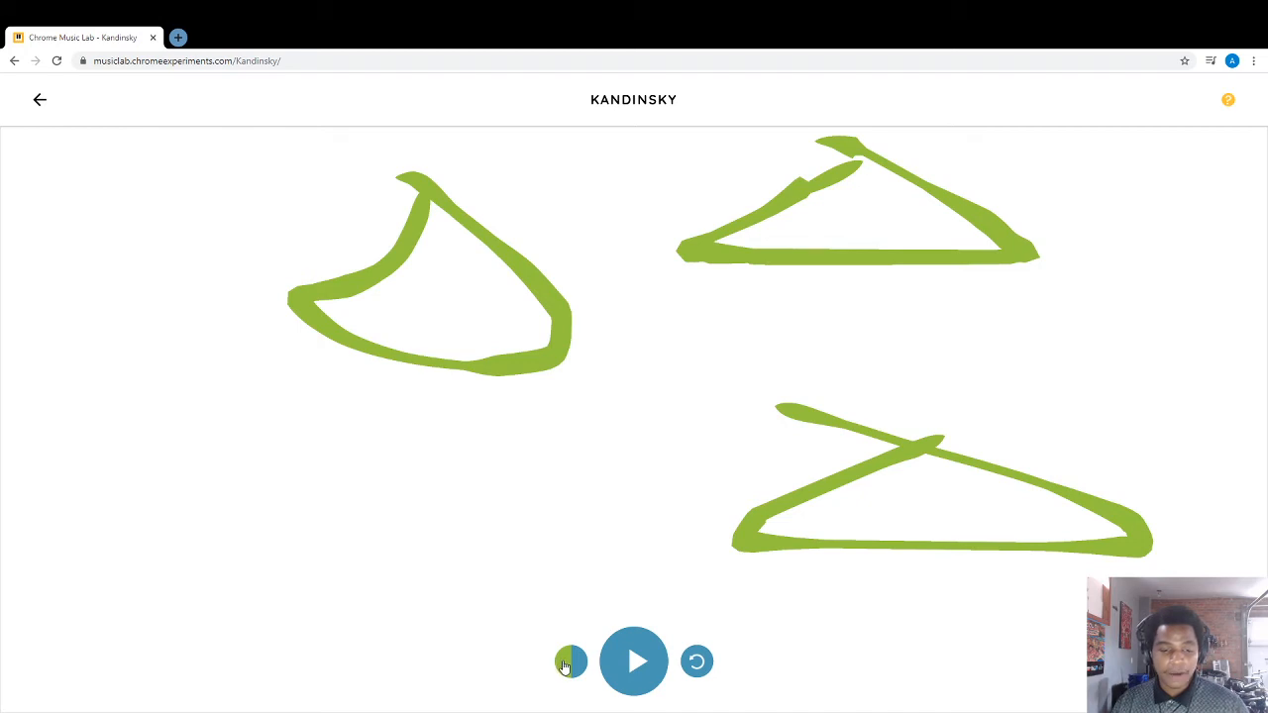
- Play the doodles as music, then hear them again in the orange palette
{"action": "left_click", "coordinate": [571, 661]}
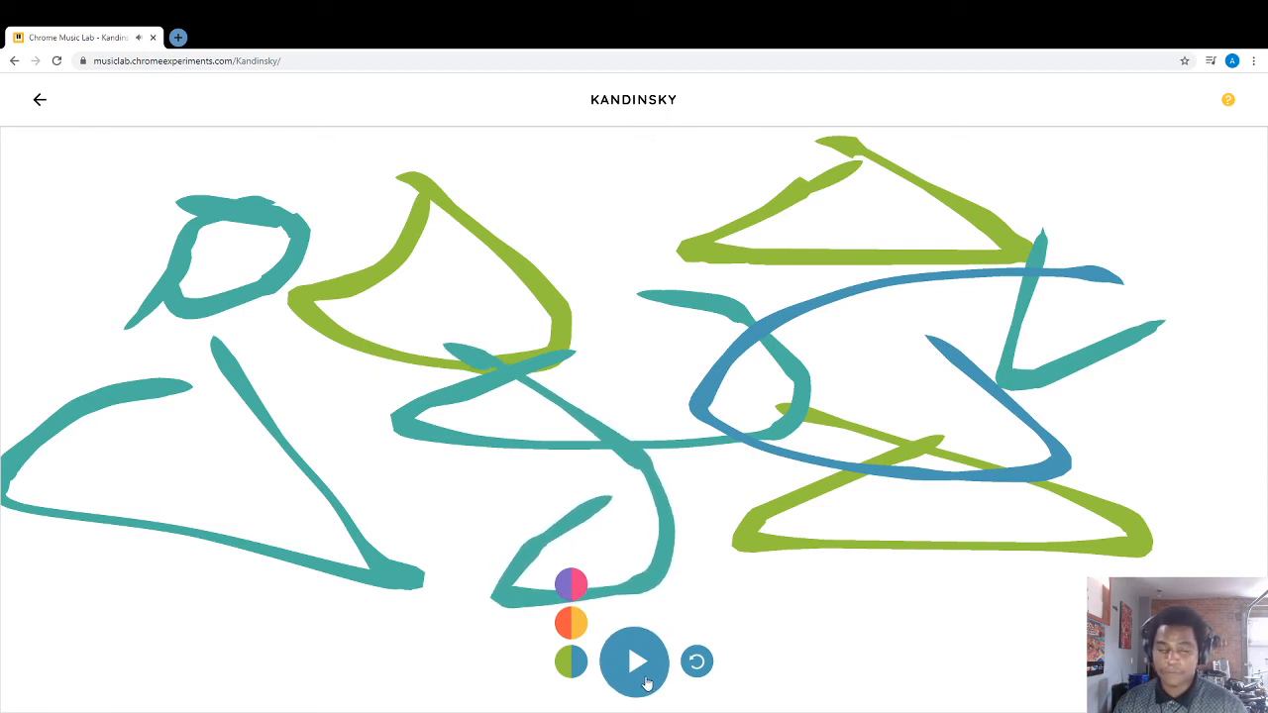
{"action": "left_click", "coordinate": [634, 662]}
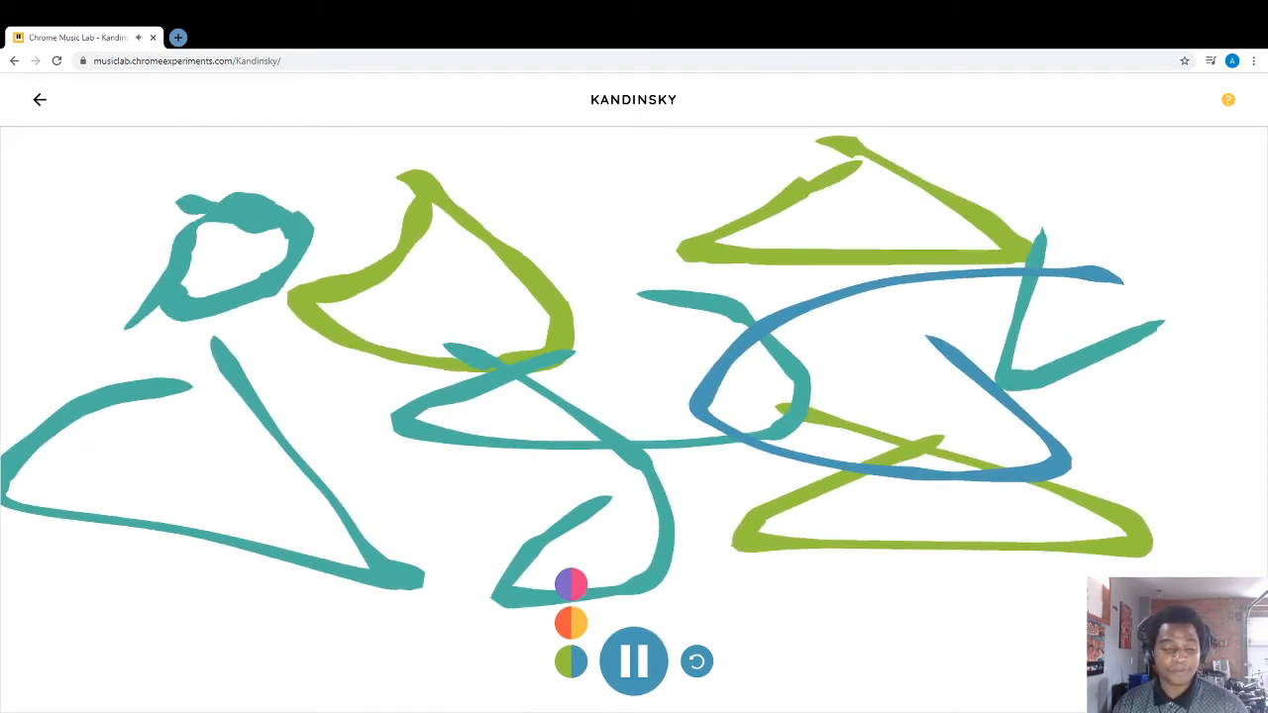
{"action": "left_click", "coordinate": [634, 662]}
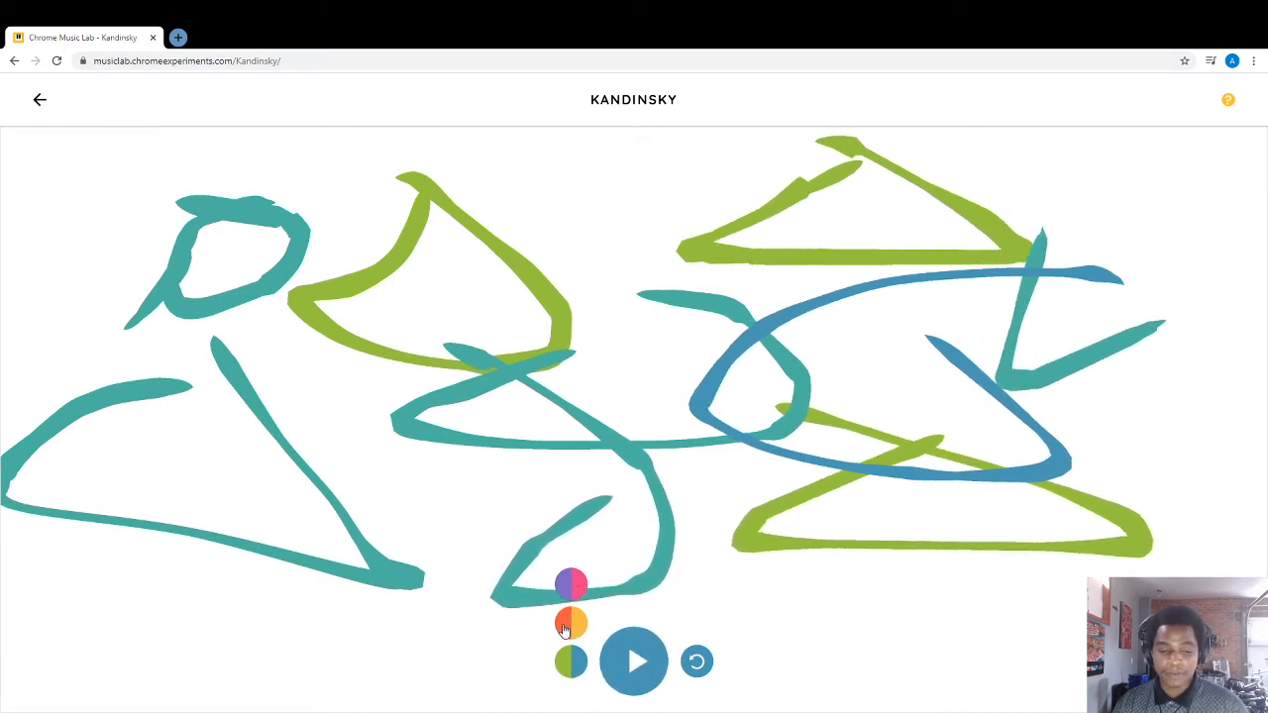
{"action": "left_click", "coordinate": [634, 662]}
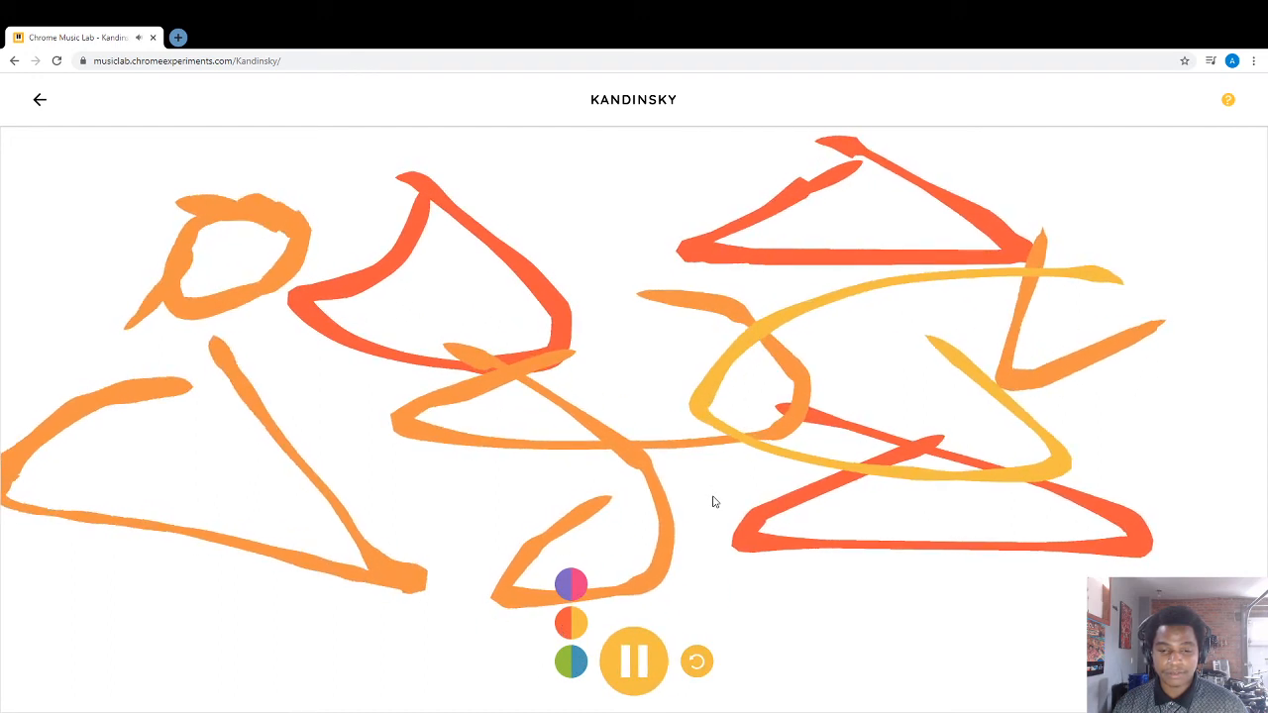
{"action": "left_click", "coordinate": [634, 662]}
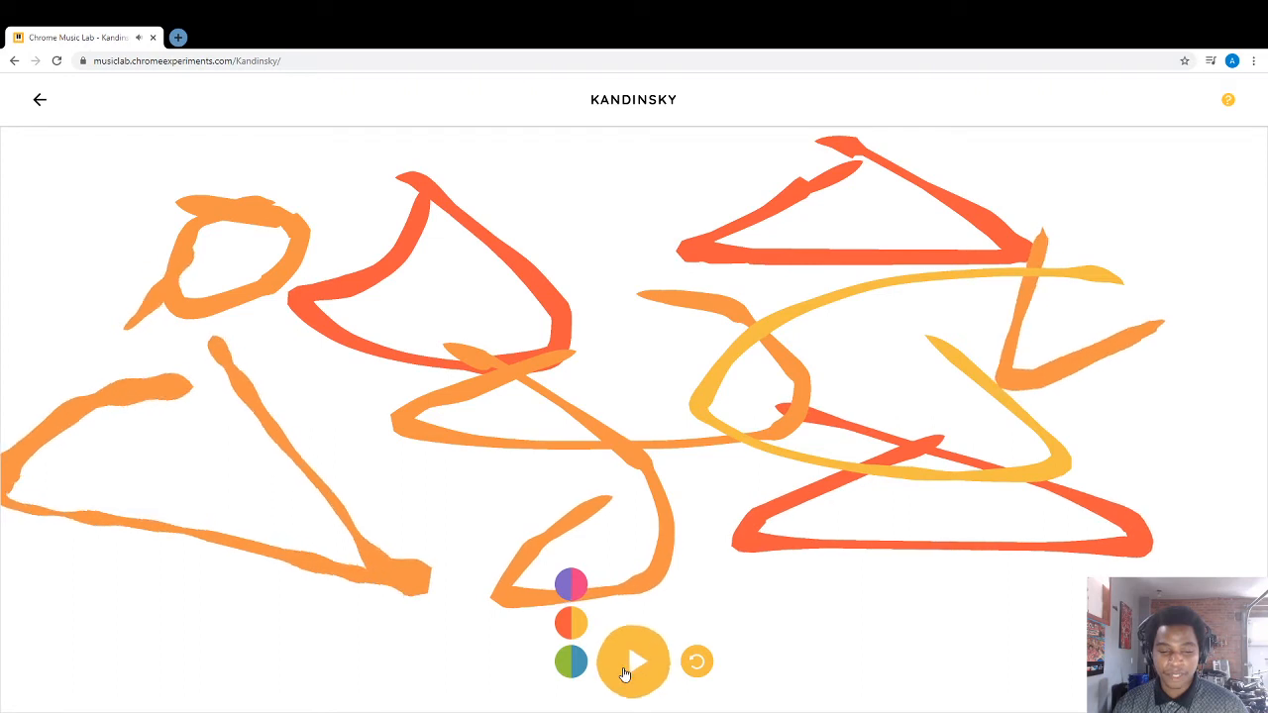
- Recolour the drawing in the pink-purple palette and play it once more
{"action": "left_click", "coordinate": [570, 583]}
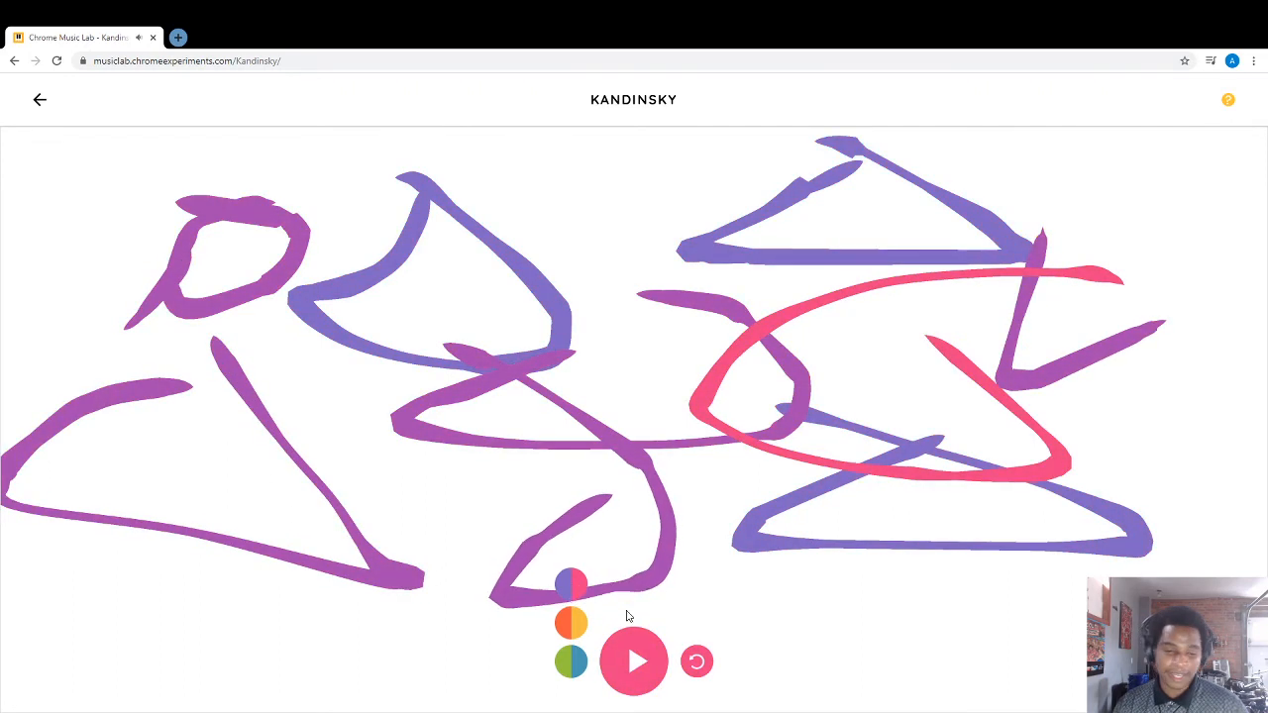
{"action": "left_click", "coordinate": [634, 662]}
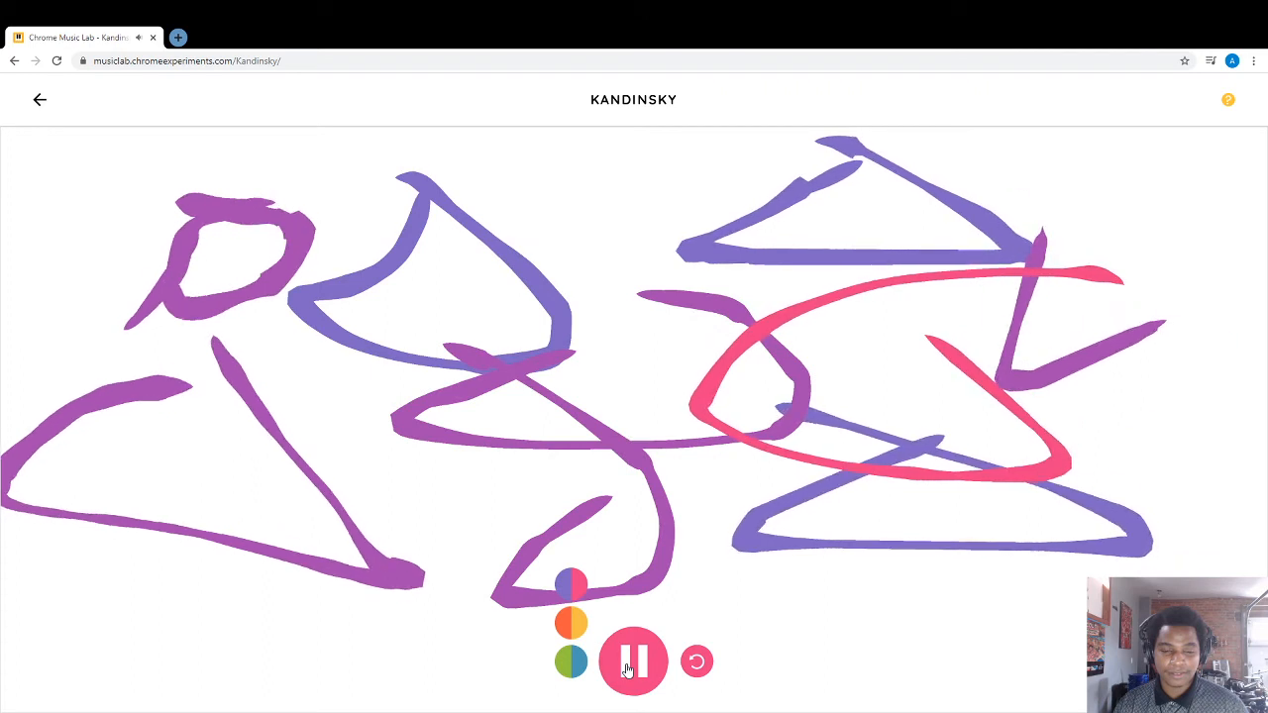
{"action": "left_click", "coordinate": [697, 661]}
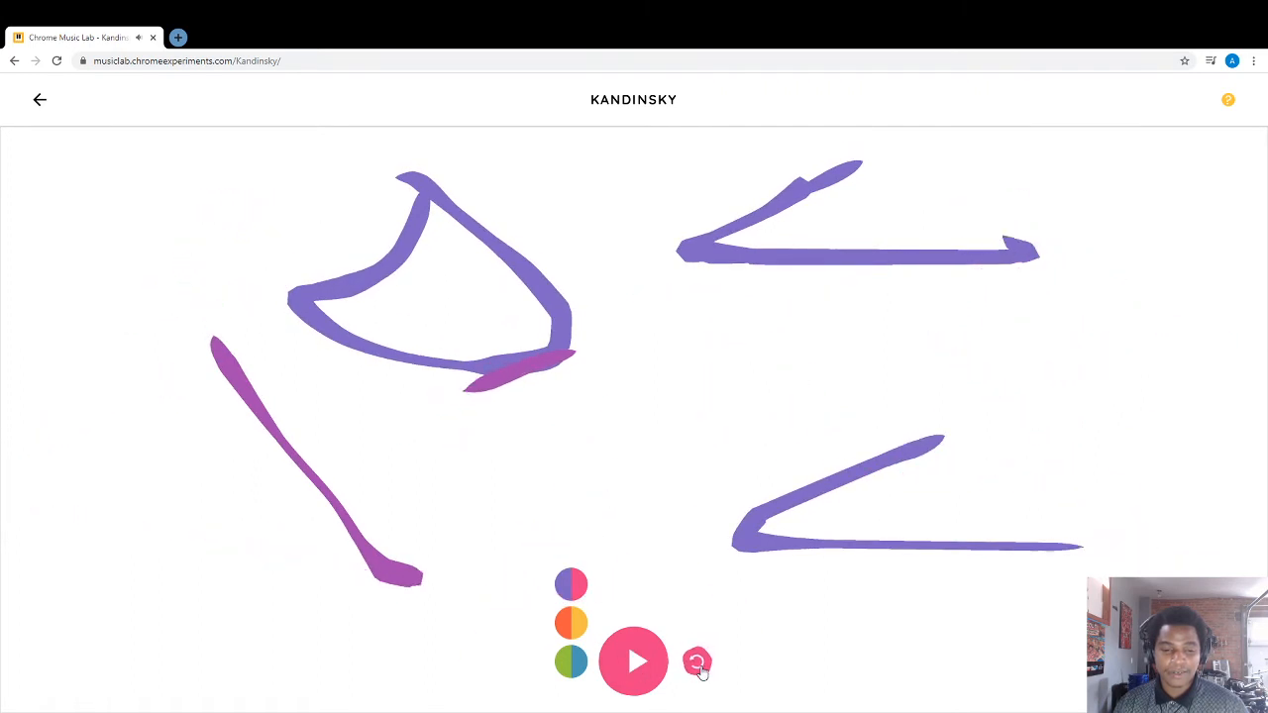
- Clear the canvas, play the new flower drawing, and recolour it in the teal-blue palette
{"action": "left_click", "coordinate": [697, 662]}
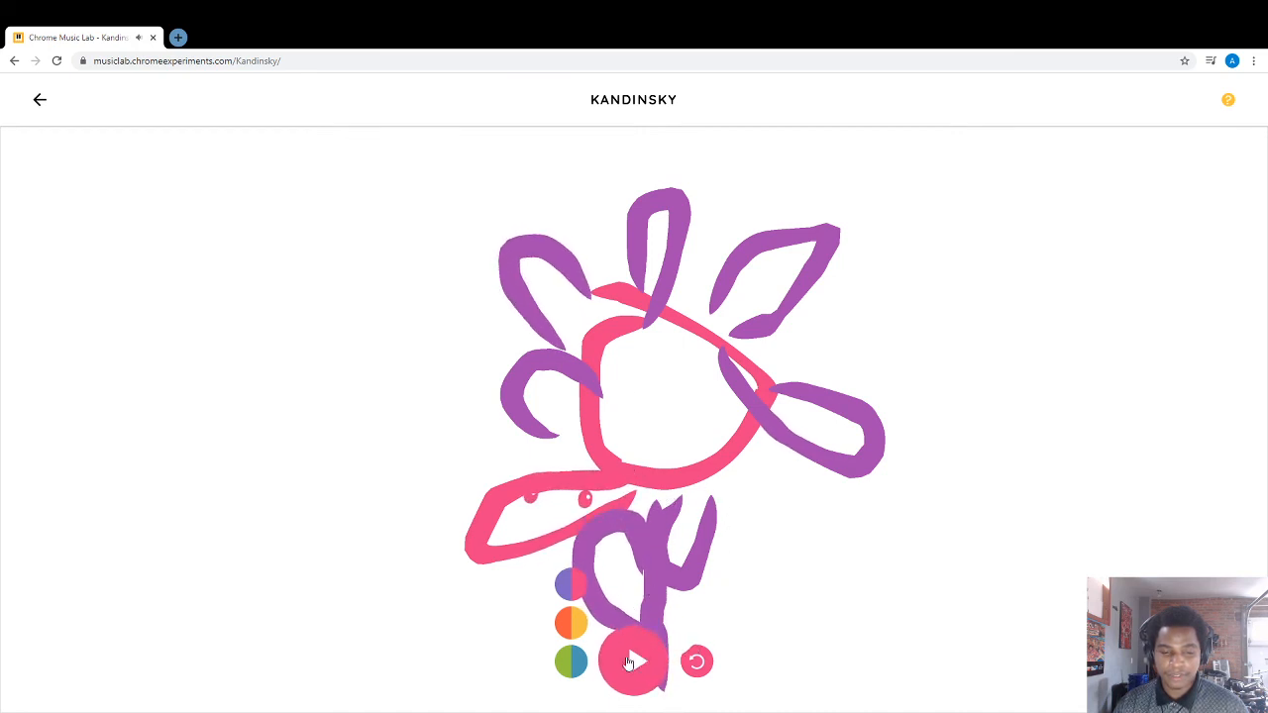
{"action": "left_click", "coordinate": [634, 661]}
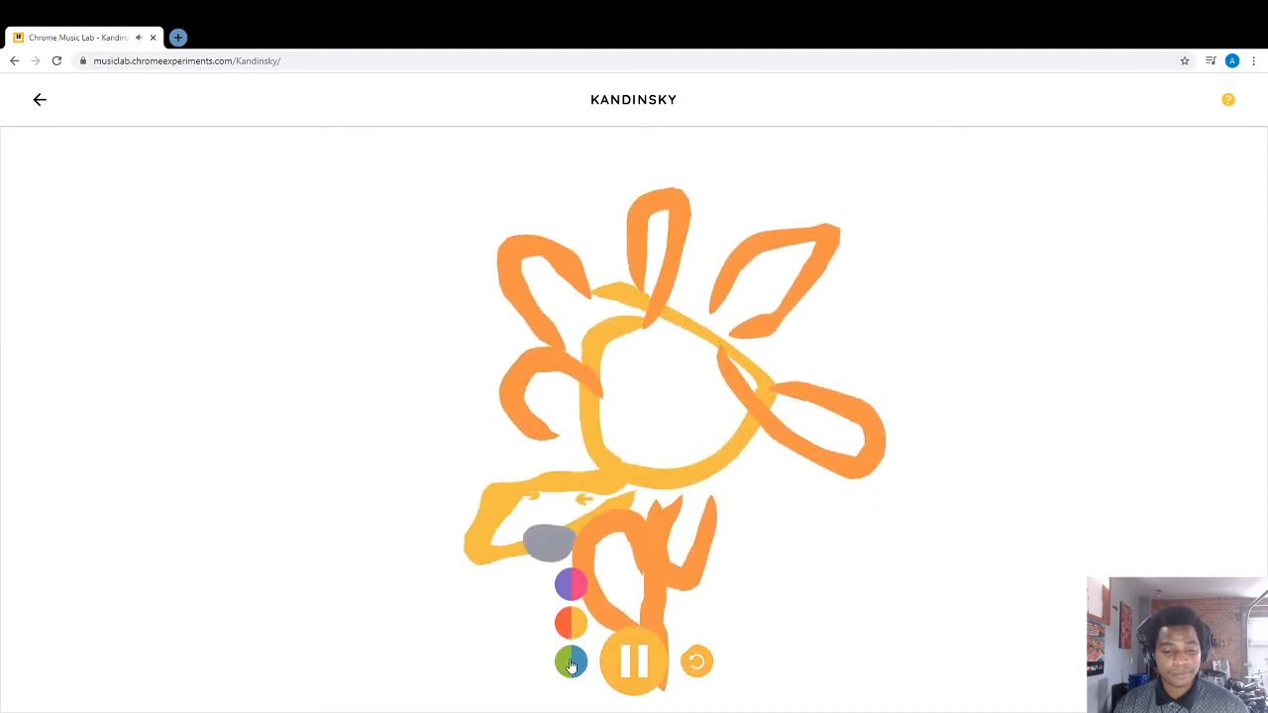
{"action": "left_click", "coordinate": [570, 662]}
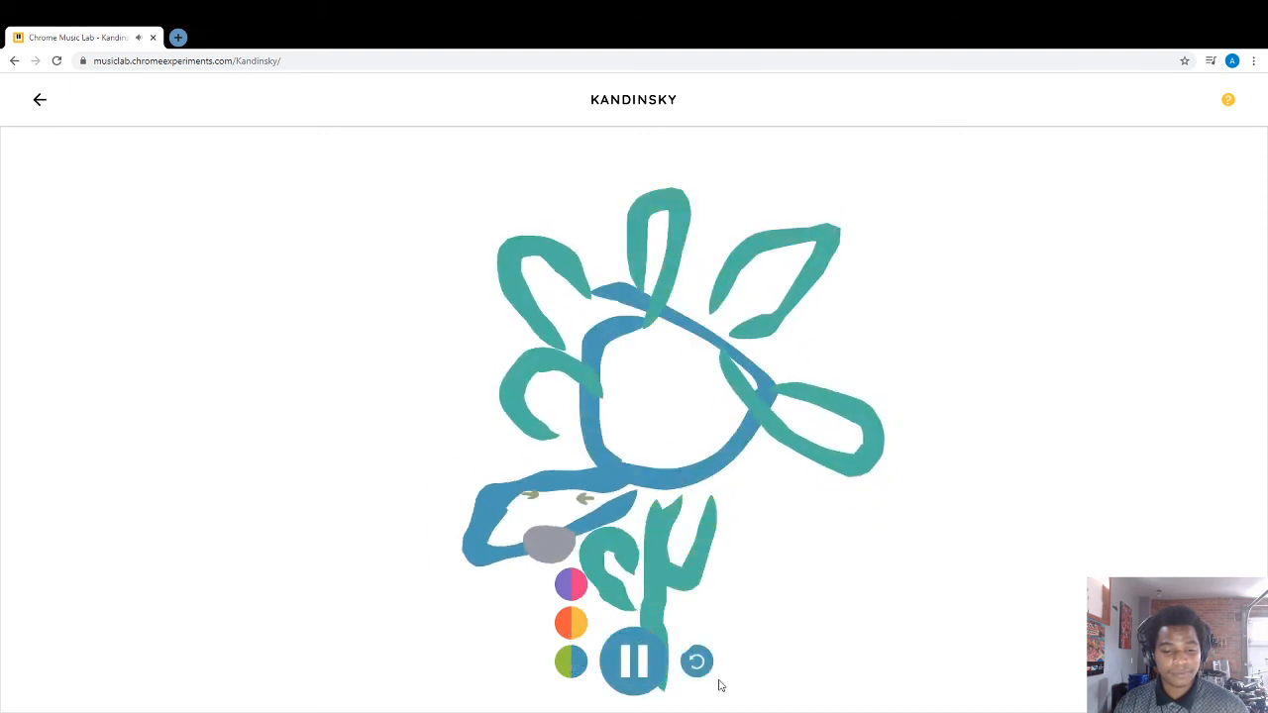
{"action": "left_click", "coordinate": [634, 662]}
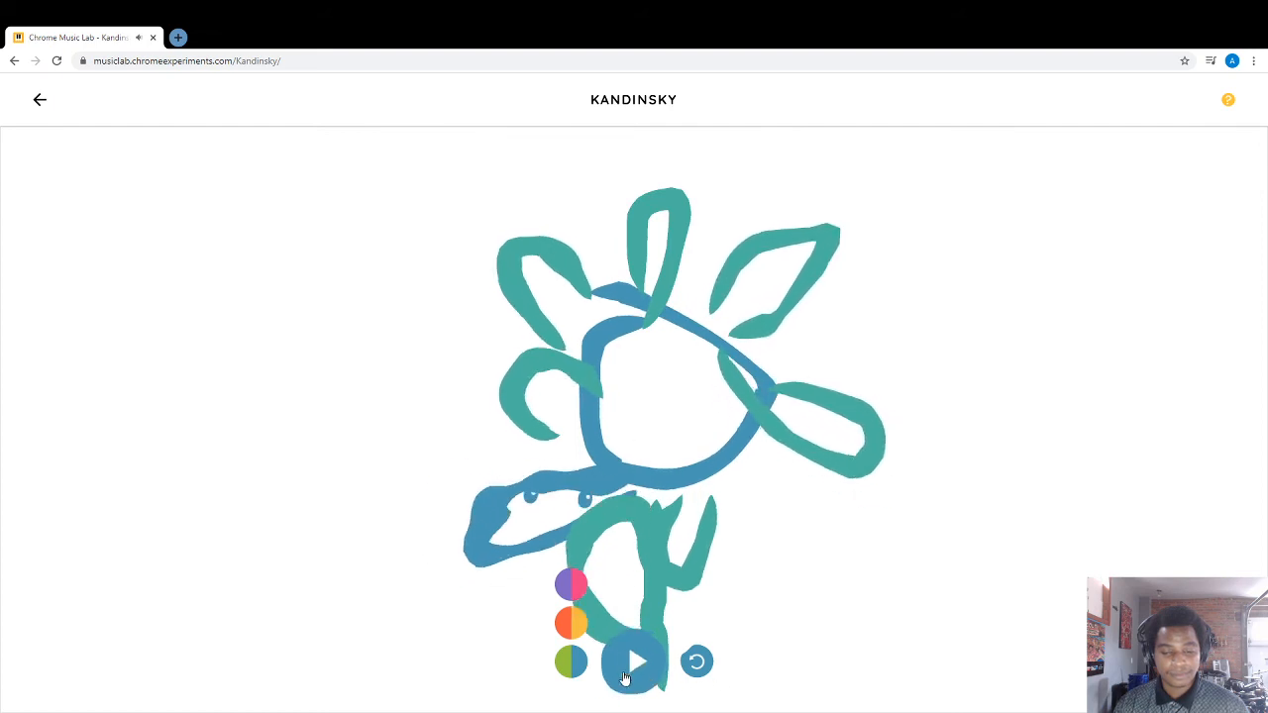